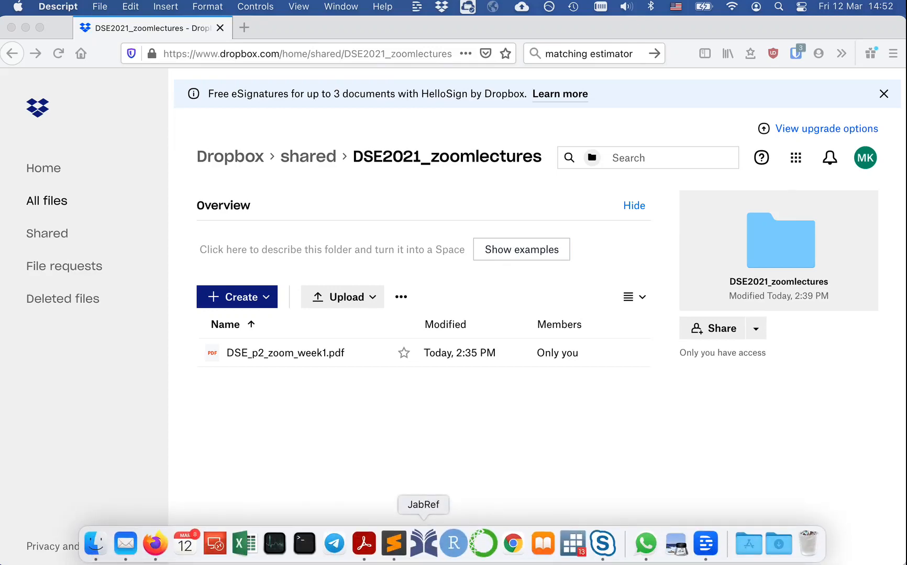
{"action": "mouse_move", "coordinate": [394, 543]}
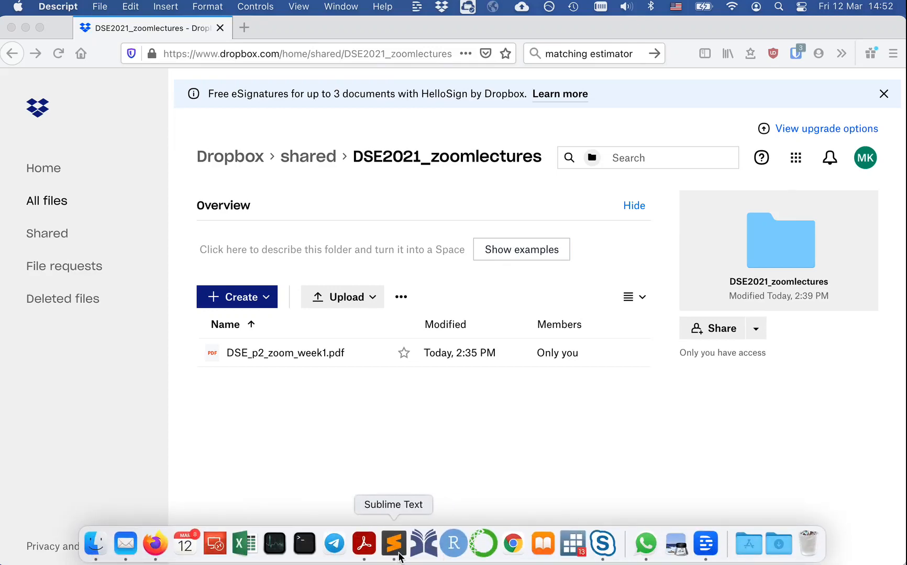
Step: Switch from Firefox to Sublime Text via the Dock icon
{"action": "left_click", "coordinate": [392, 544]}
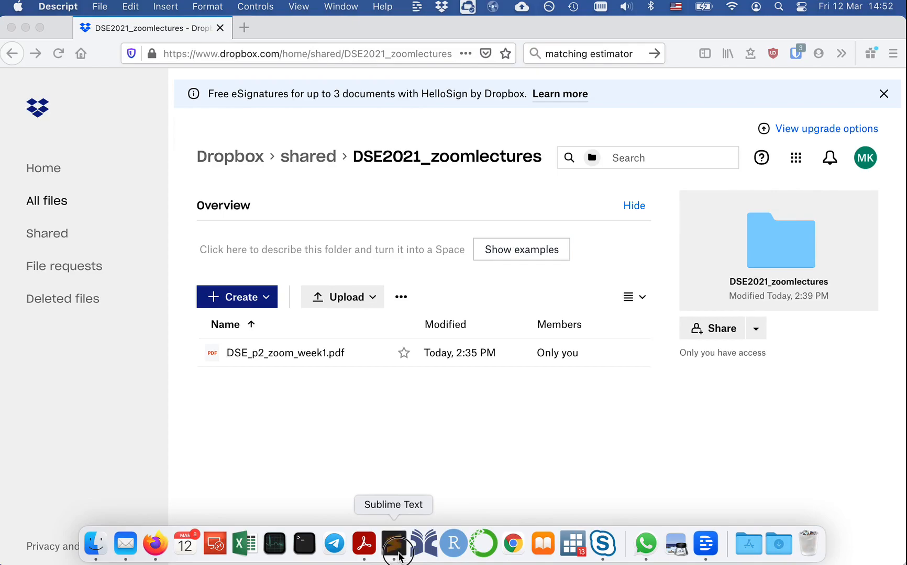
{"action": "left_click", "coordinate": [393, 543]}
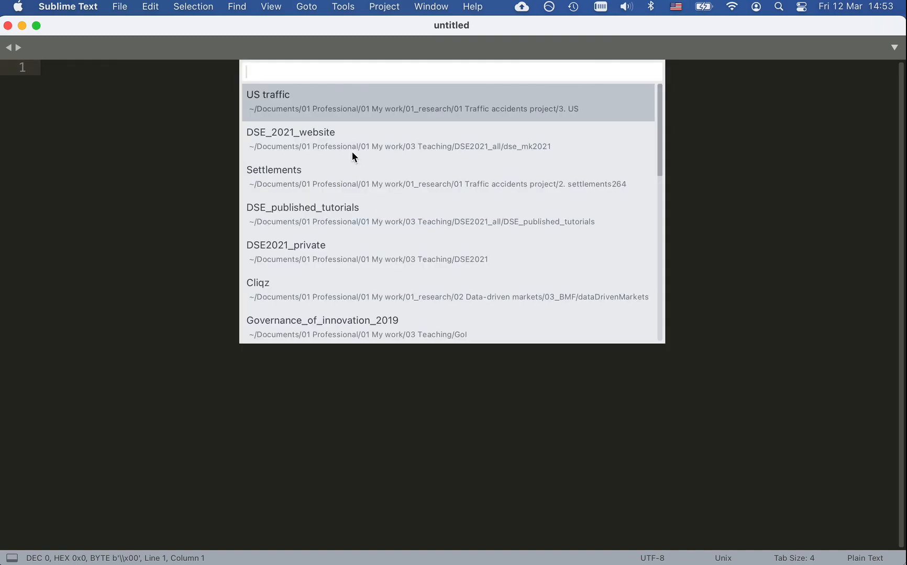
Step: Open the DSE_2021_website project from the Switch Project list
{"action": "key", "text": "cmd+ctrl+p"}
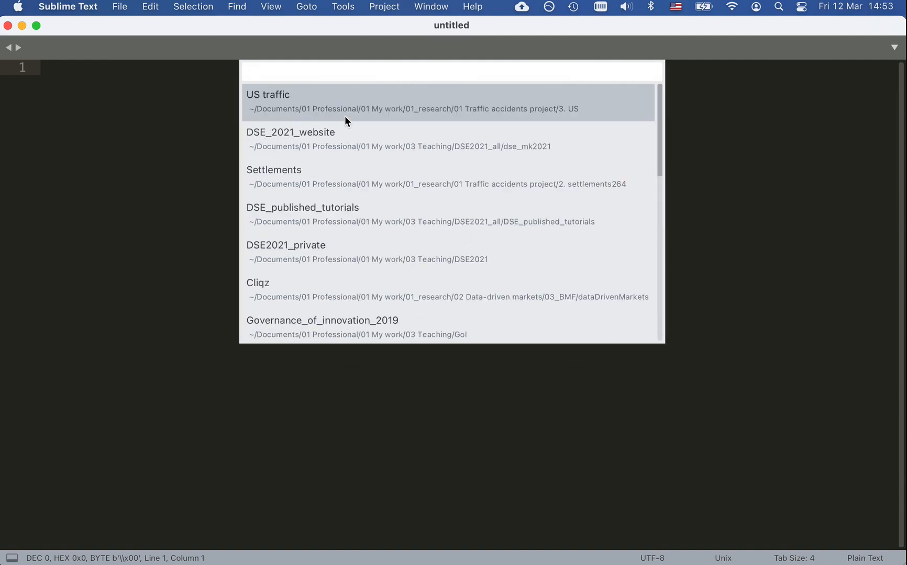
{"action": "mouse_move", "coordinate": [304, 302]}
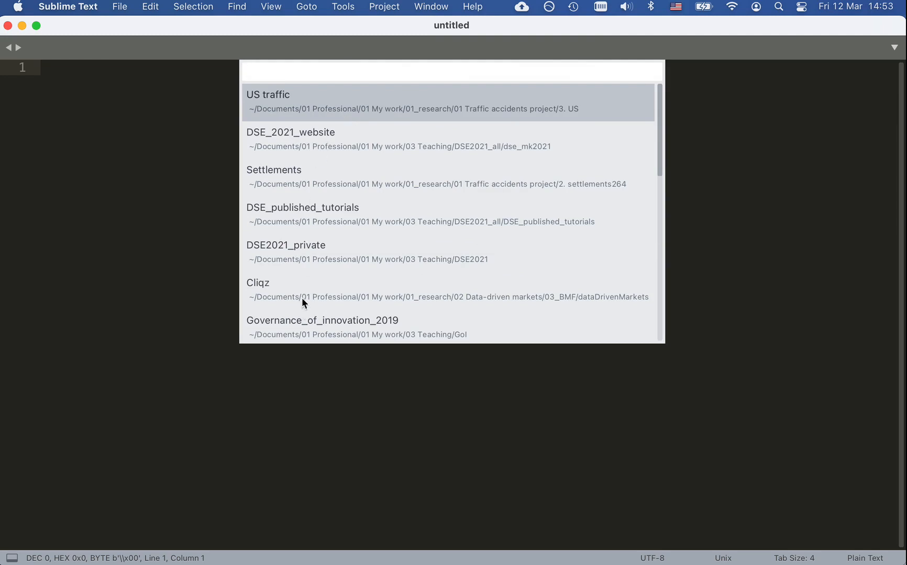
{"action": "mouse_move", "coordinate": [322, 222]}
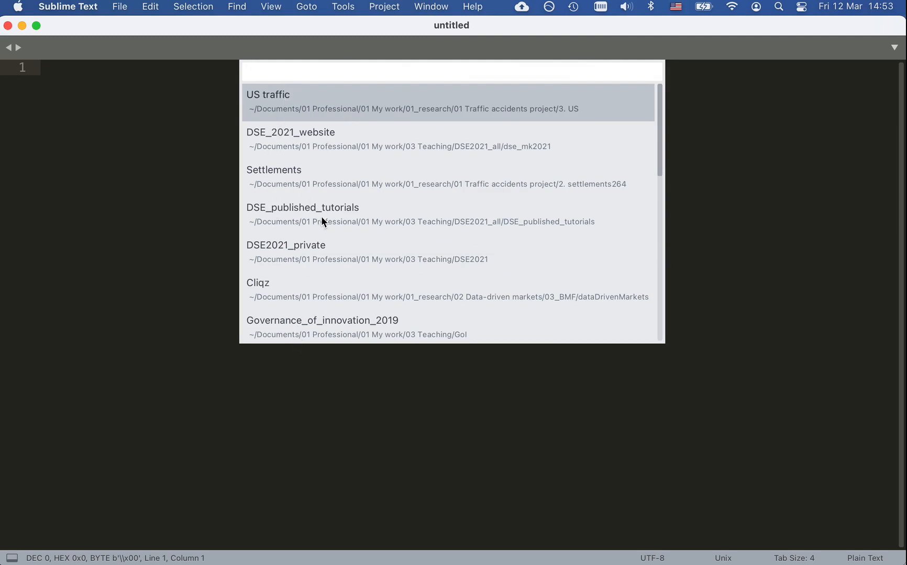
{"action": "mouse_move", "coordinate": [265, 123]}
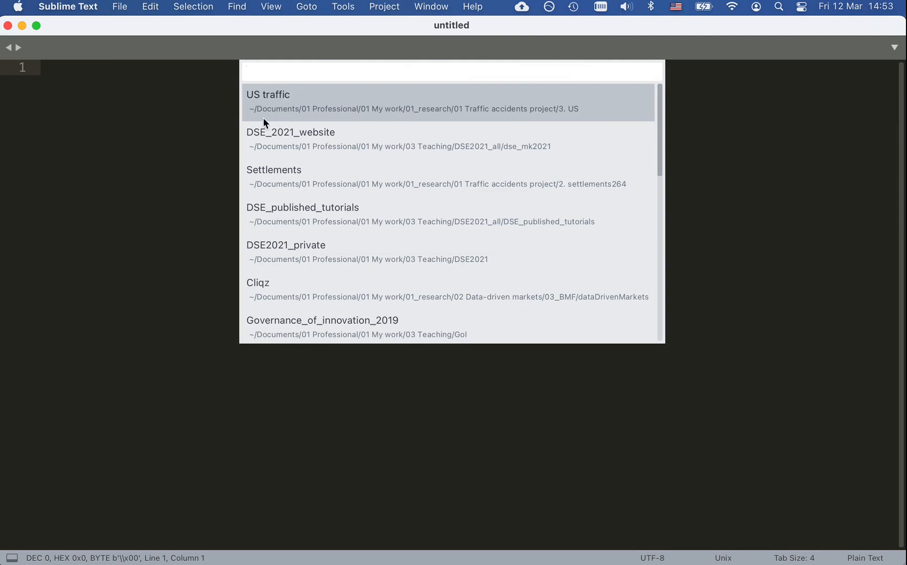
{"action": "key", "text": "escape"}
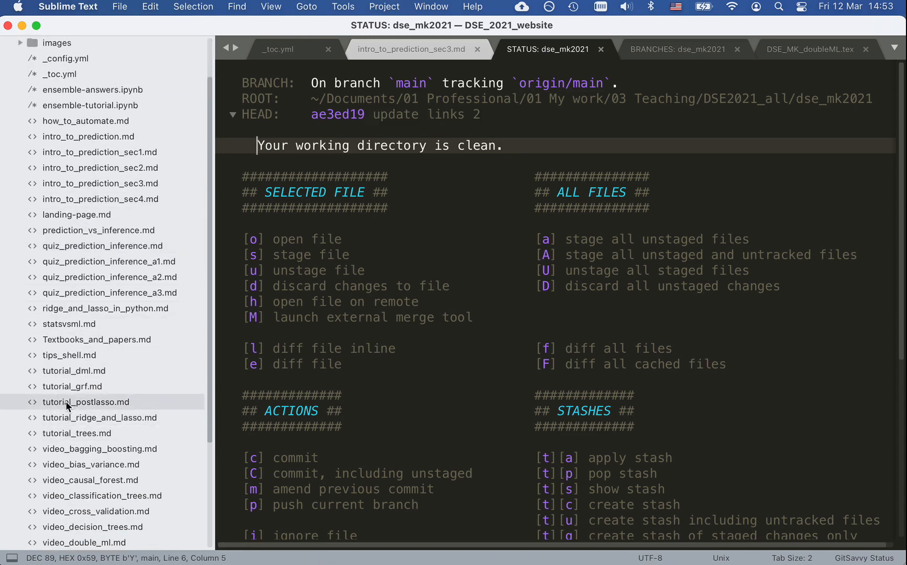
{"action": "mouse_move", "coordinate": [76, 396]}
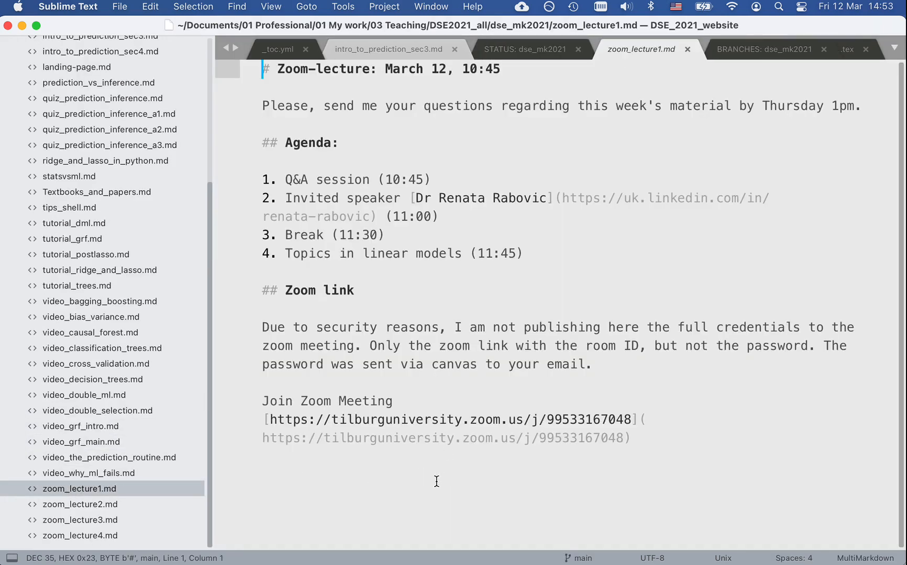
Step: Start a new '##' heading at the end of zoom_lecture1.md
{"action": "type", "text": "##"}
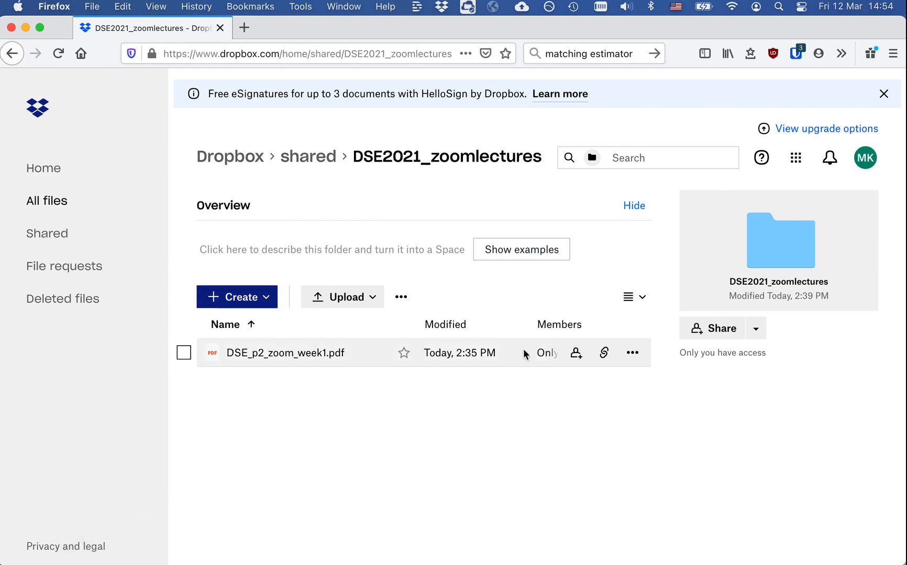
Step: Copy the Dropbox share link of DSE_p2_zoom_week1.pdf for the Slides link
{"action": "left_click", "coordinate": [605, 353]}
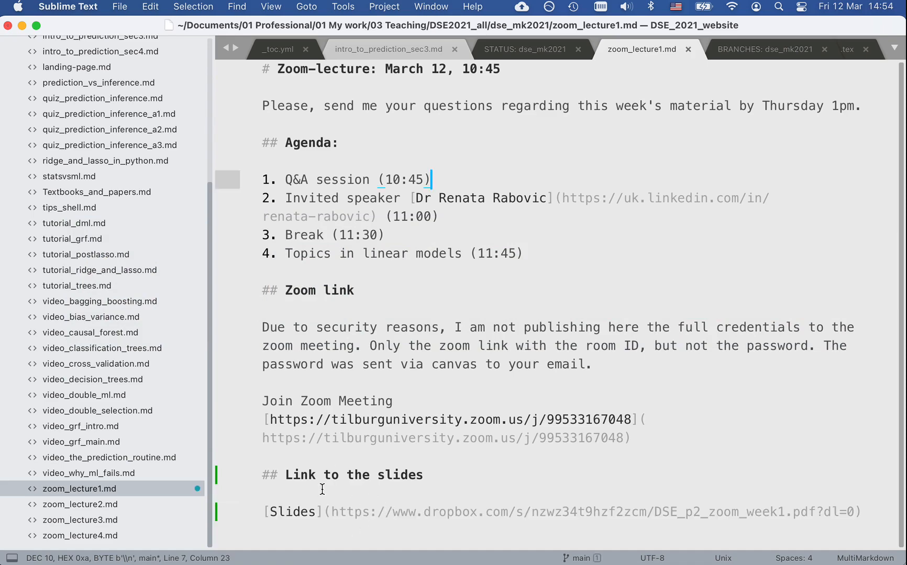
{"action": "key", "text": "cmd+shift+p"}
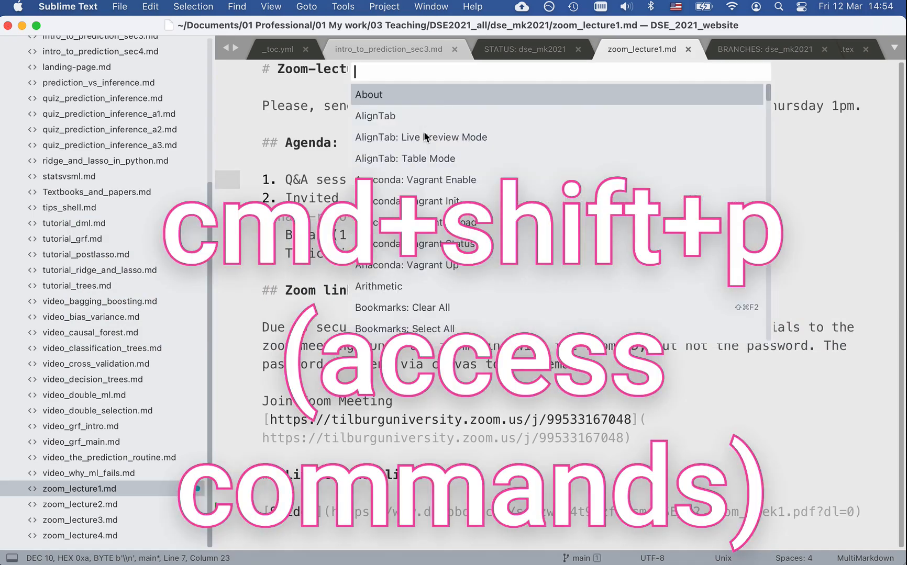
Step: Show the repository's GitSavvy status listing zoom_lecture1.md as unstaged
{"action": "type", "text": "stat"}
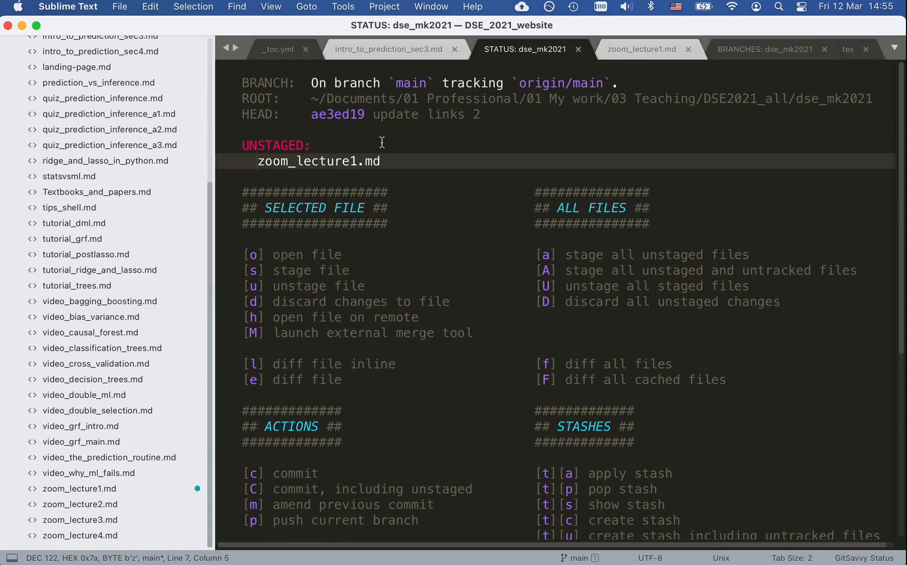
{"action": "mouse_move", "coordinate": [259, 156]}
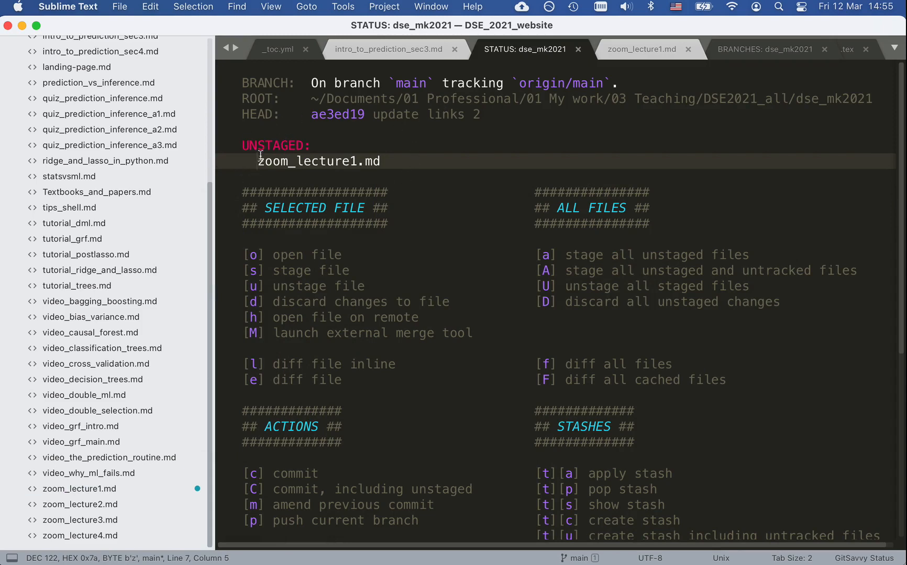
{"action": "mouse_move", "coordinate": [280, 161]}
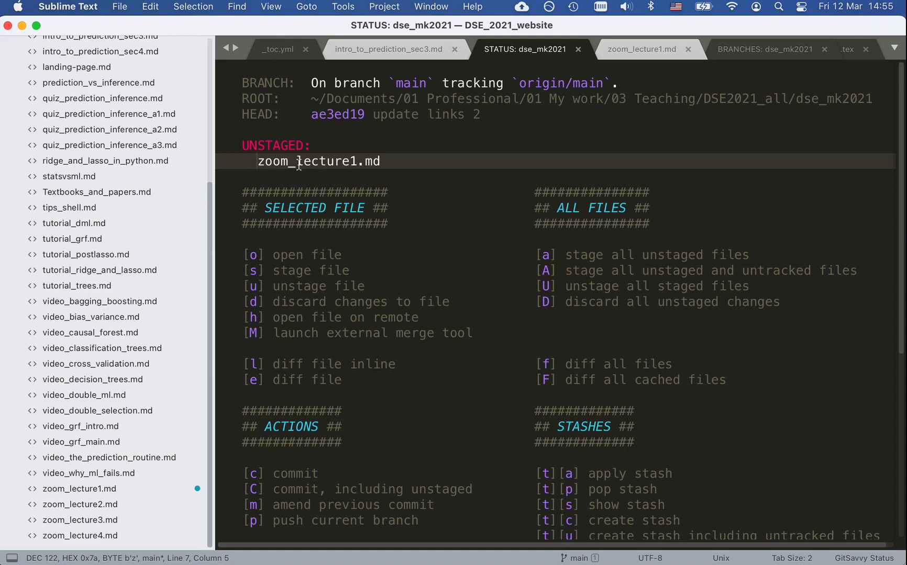
{"action": "mouse_move", "coordinate": [323, 152]}
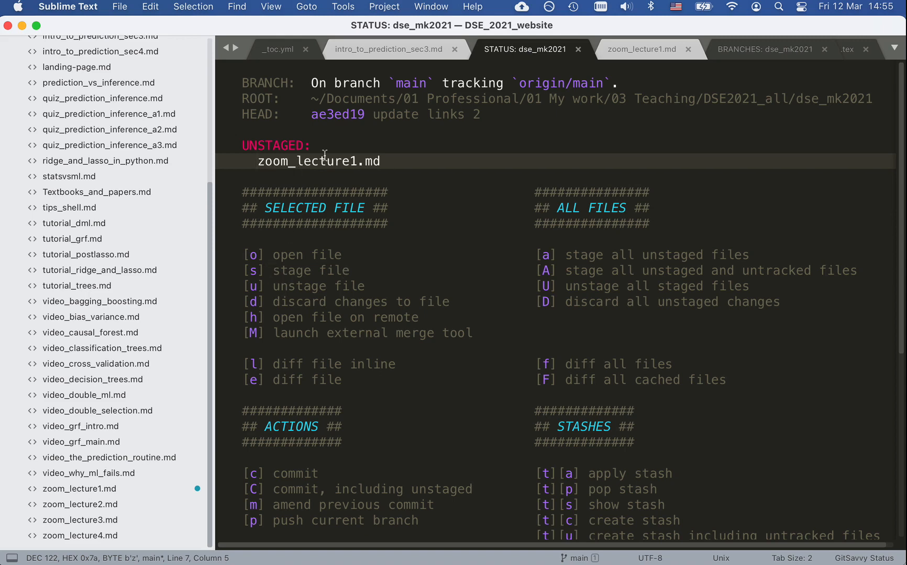
Step: Stage and commit with message 'Added the link to the 1st zoom-lecture slides'
{"action": "key", "text": "c"}
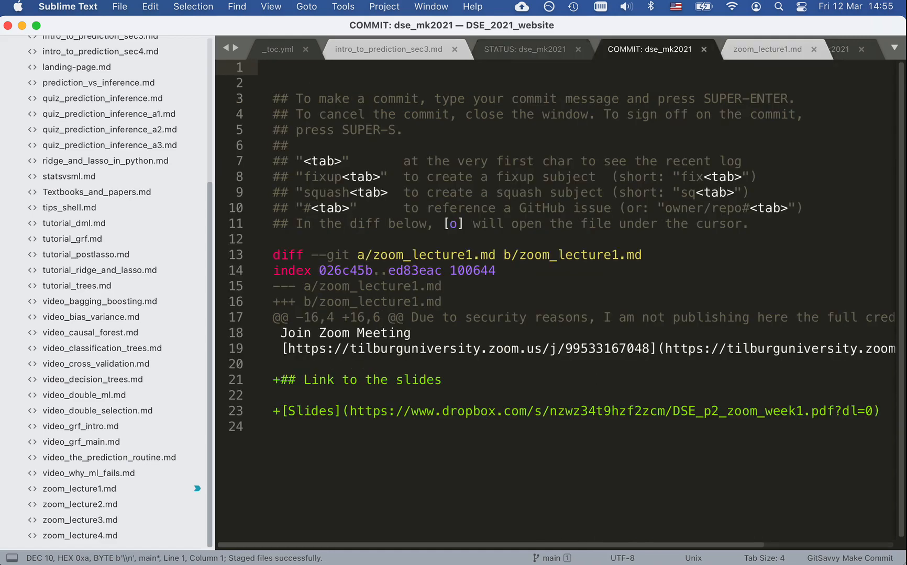
{"action": "type", "text": "Added the"}
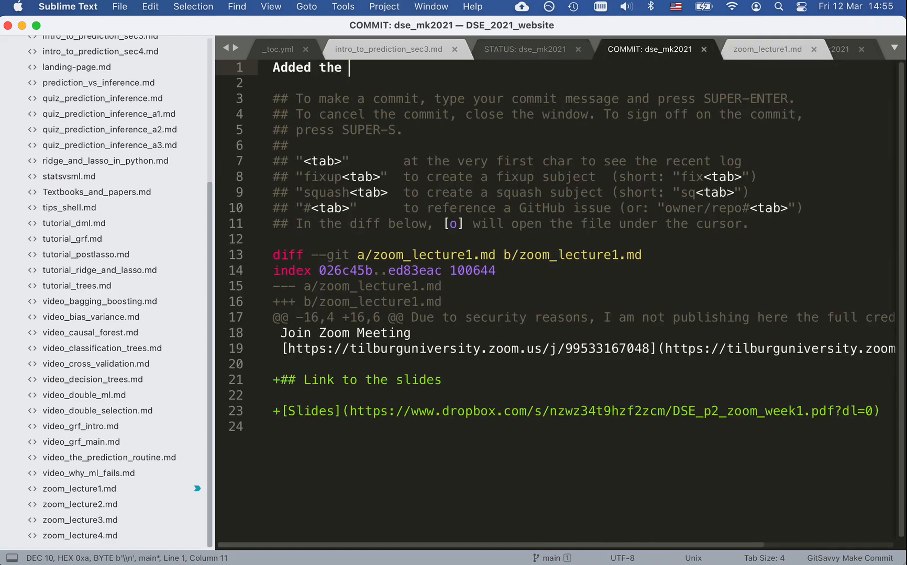
{"action": "type", "text": "link to the"}
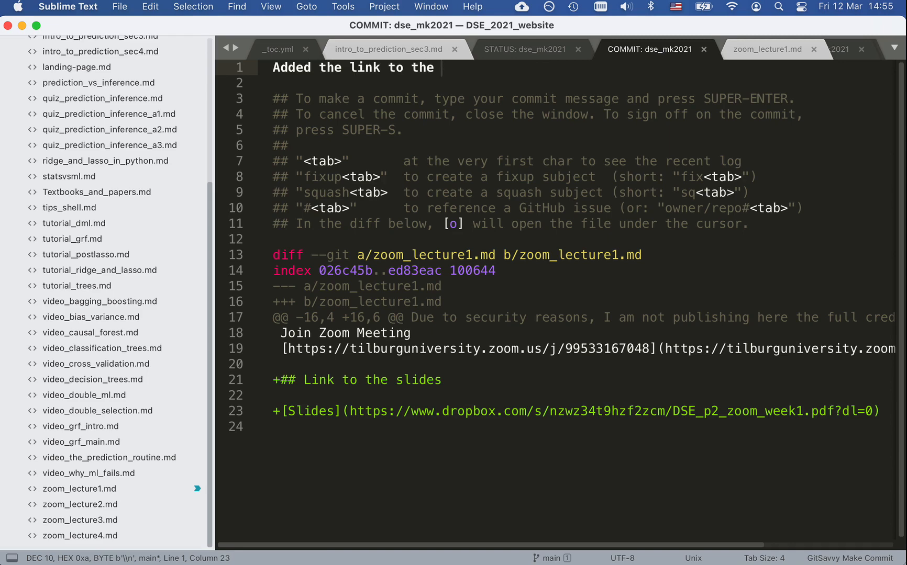
{"action": "type", "text": "1st zoom-lecture slides"}
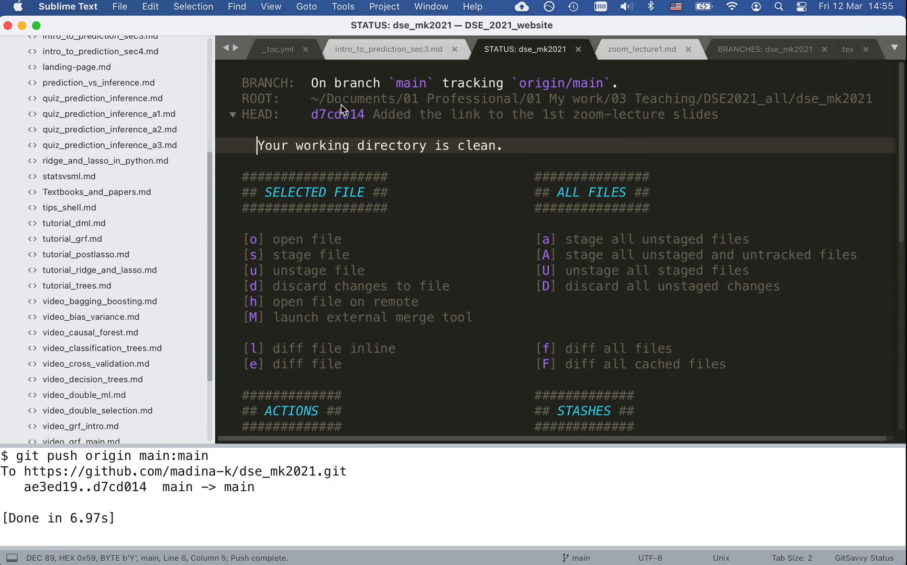
{"action": "mouse_move", "coordinate": [339, 63]}
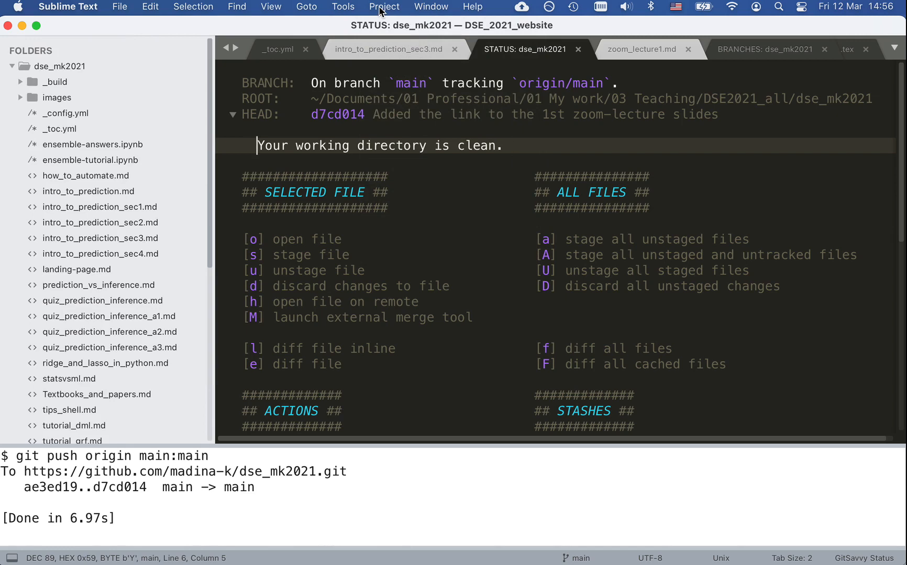
Step: Show the Project menu's Project Manager options
{"action": "left_click", "coordinate": [383, 6]}
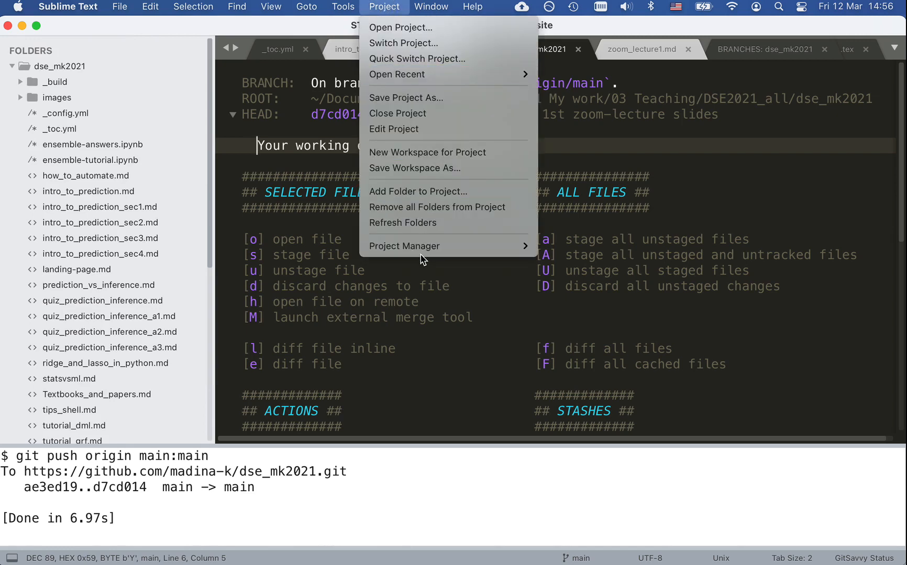
{"action": "left_click", "coordinate": [423, 253]}
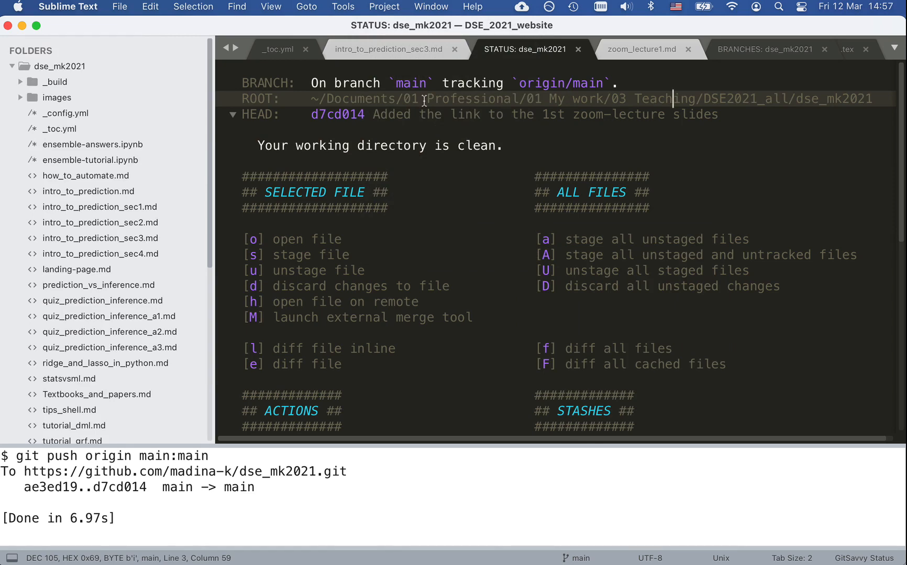
{"action": "left_click", "coordinate": [383, 6]}
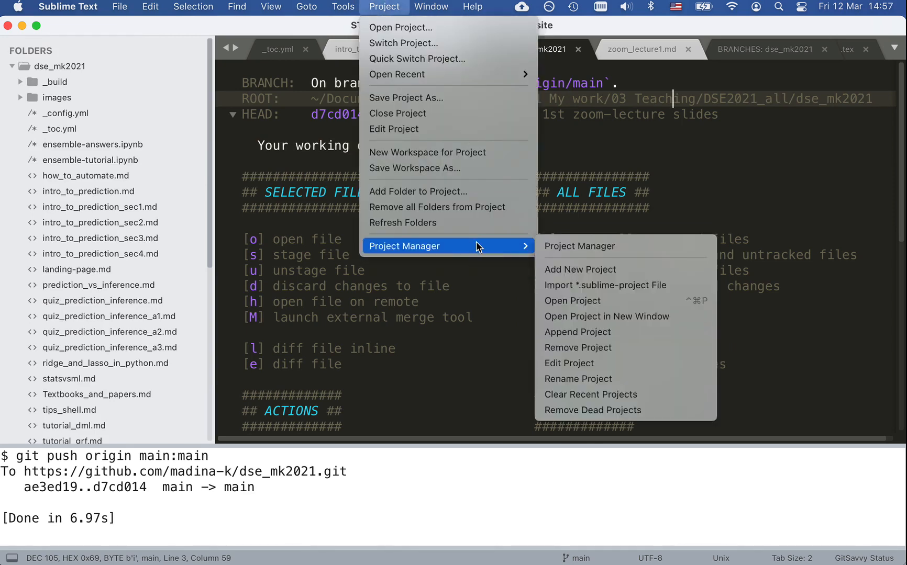